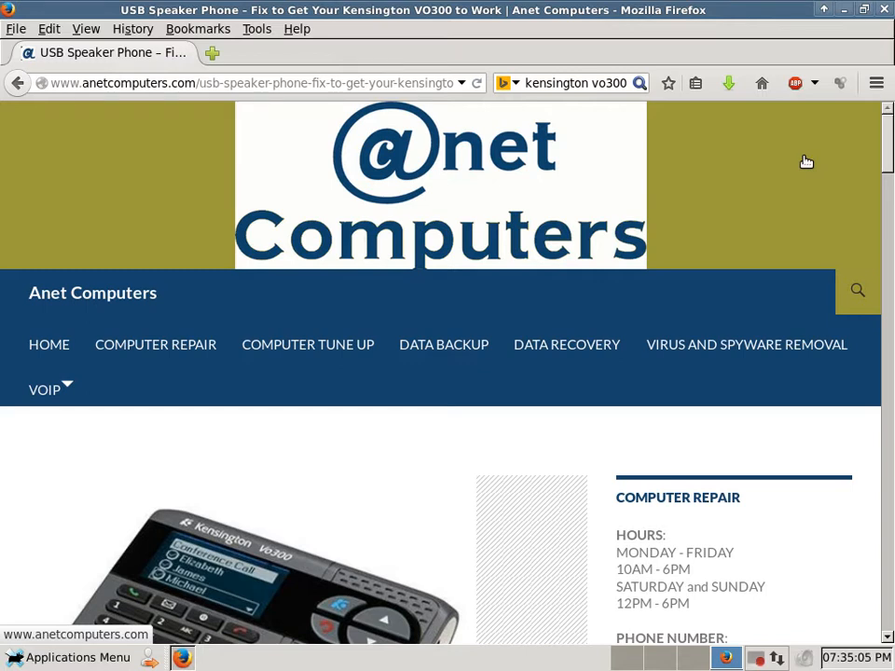
scroll(down, 3)
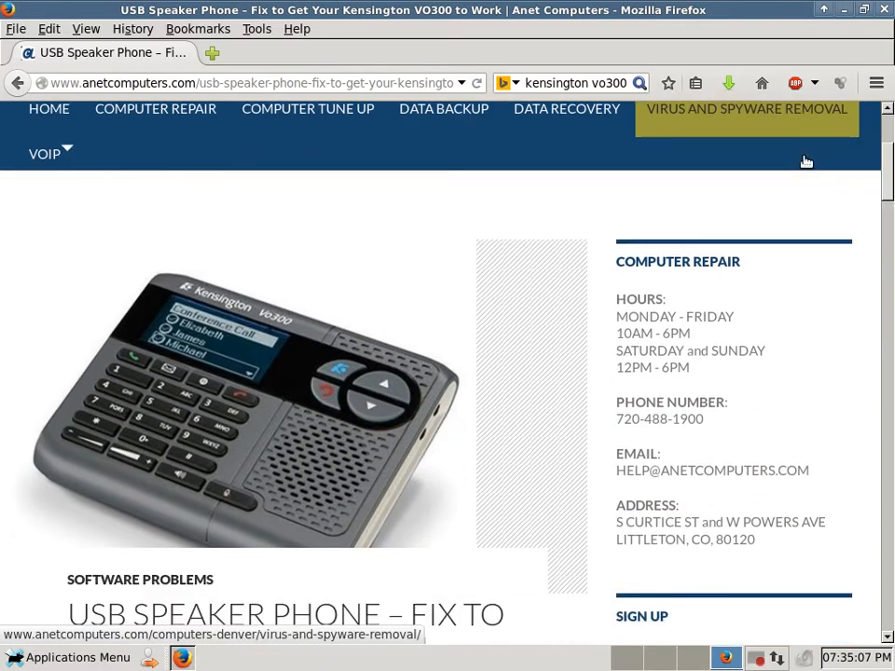
scroll(down, 3)
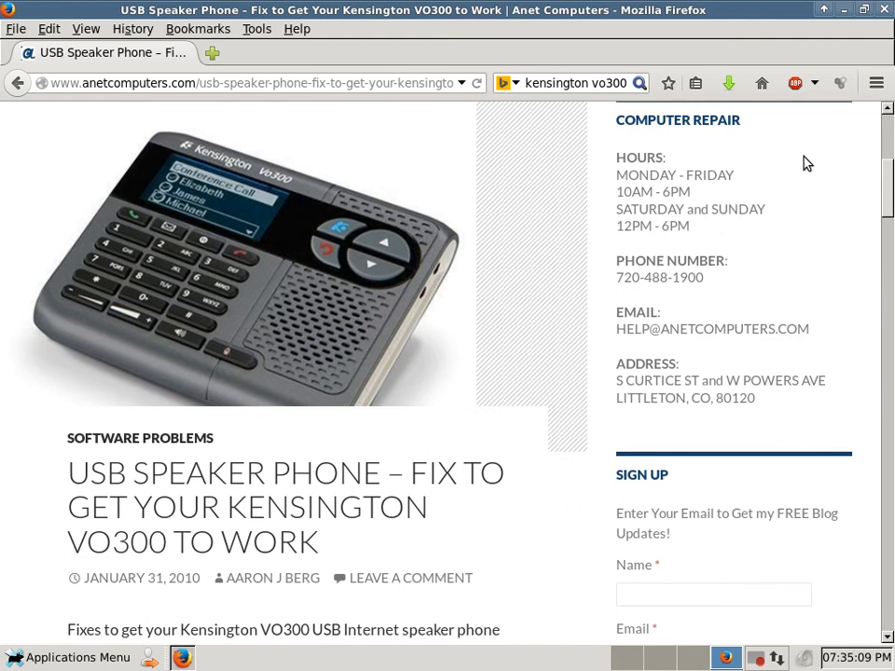
scroll(down, 3)
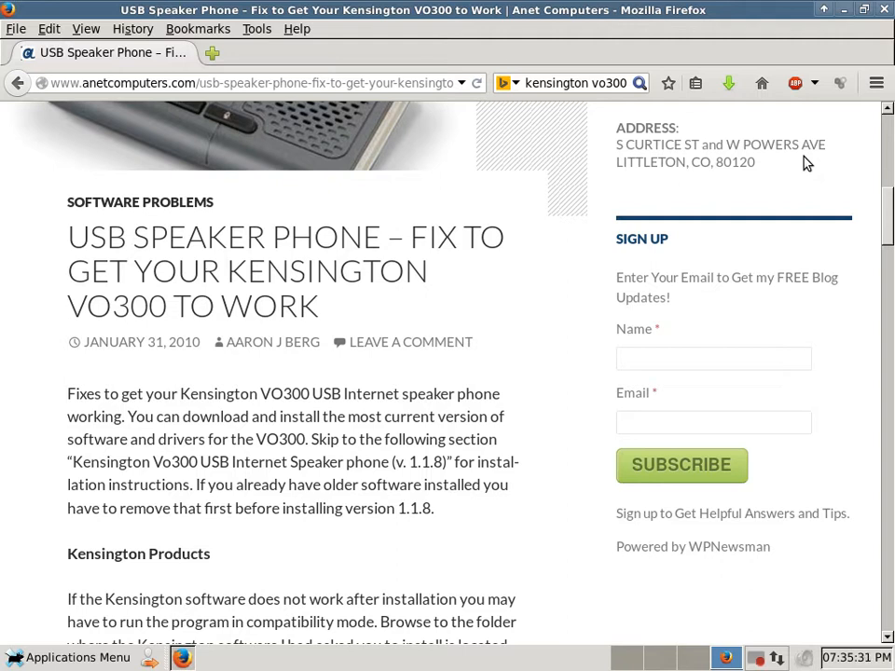
scroll(down, 3)
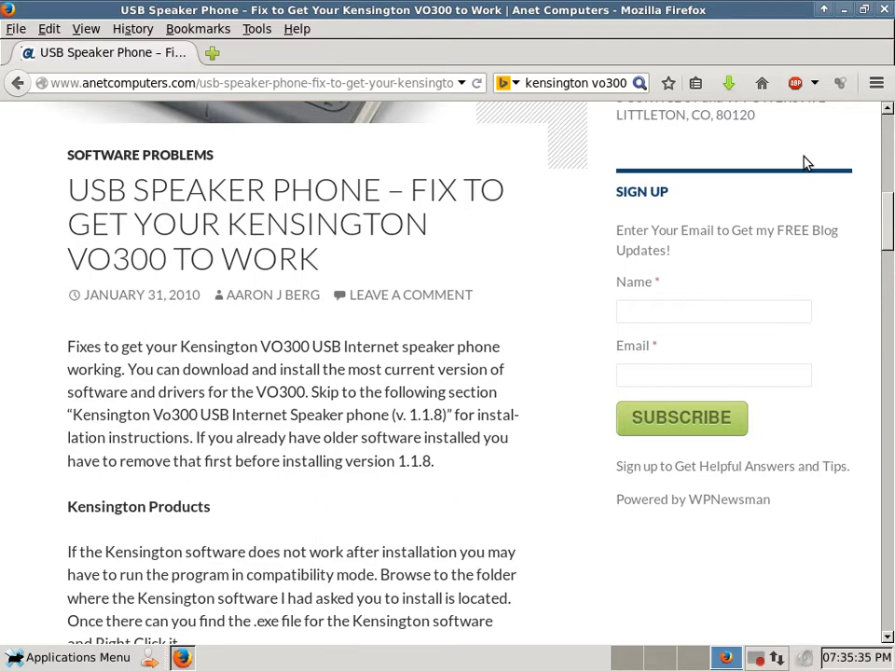
scroll(down, 3)
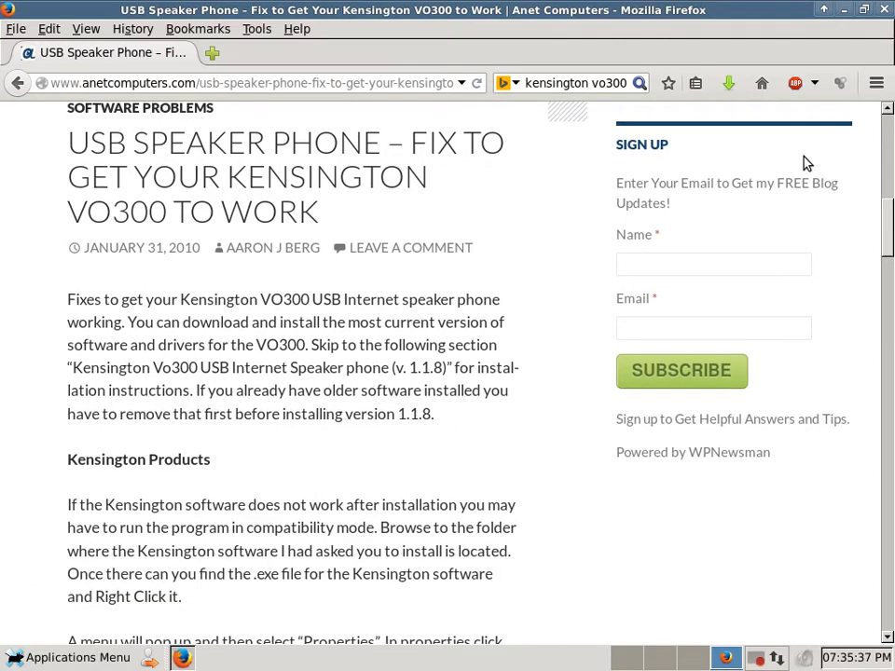
scroll(down, 3)
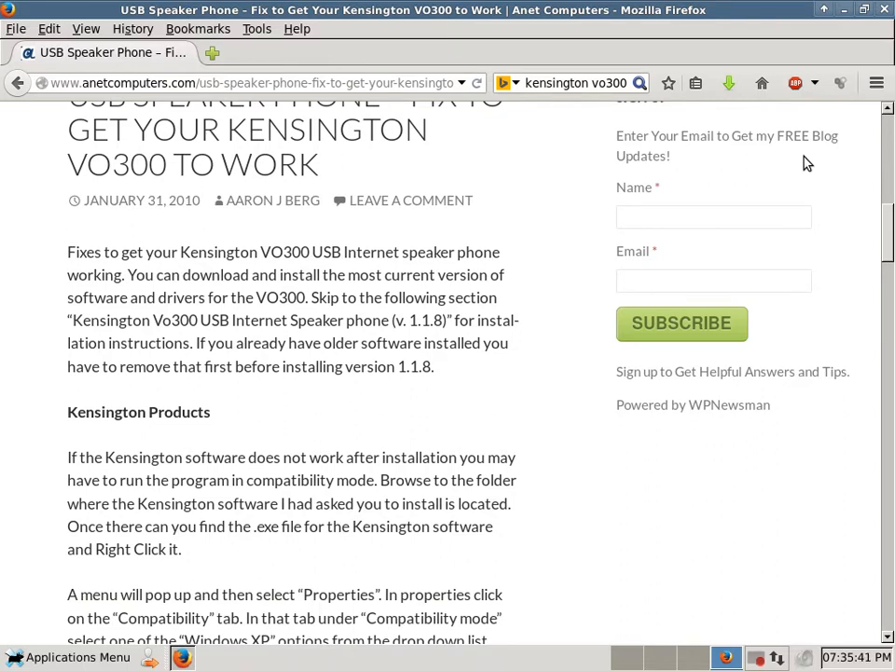
scroll(down, 3)
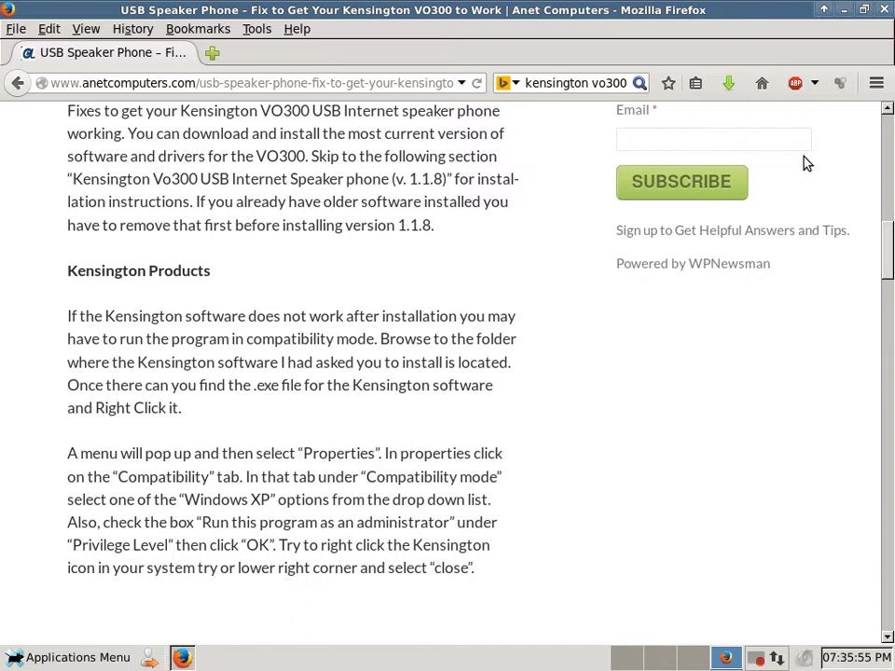
scroll(down, 3)
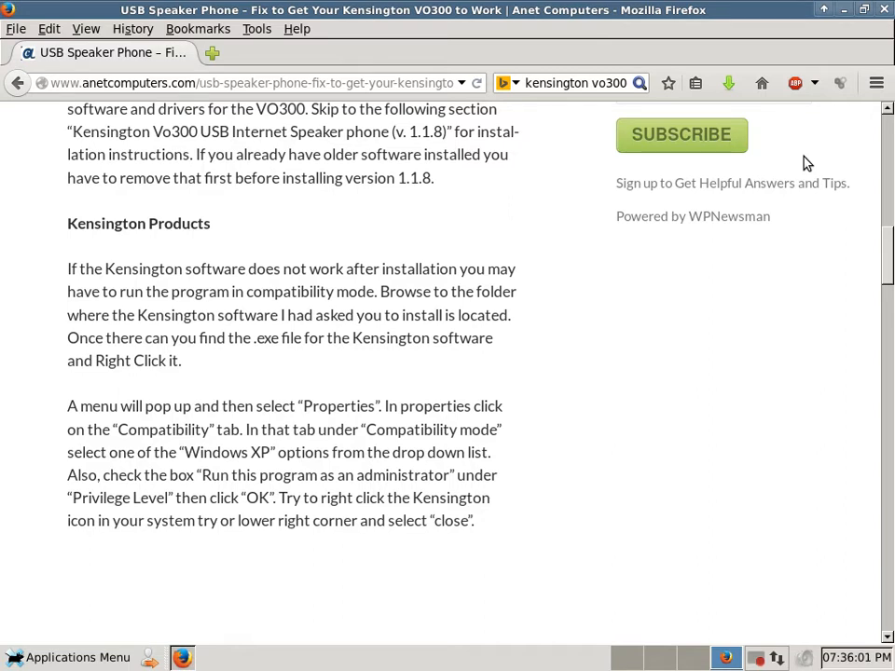
scroll(down, 3)
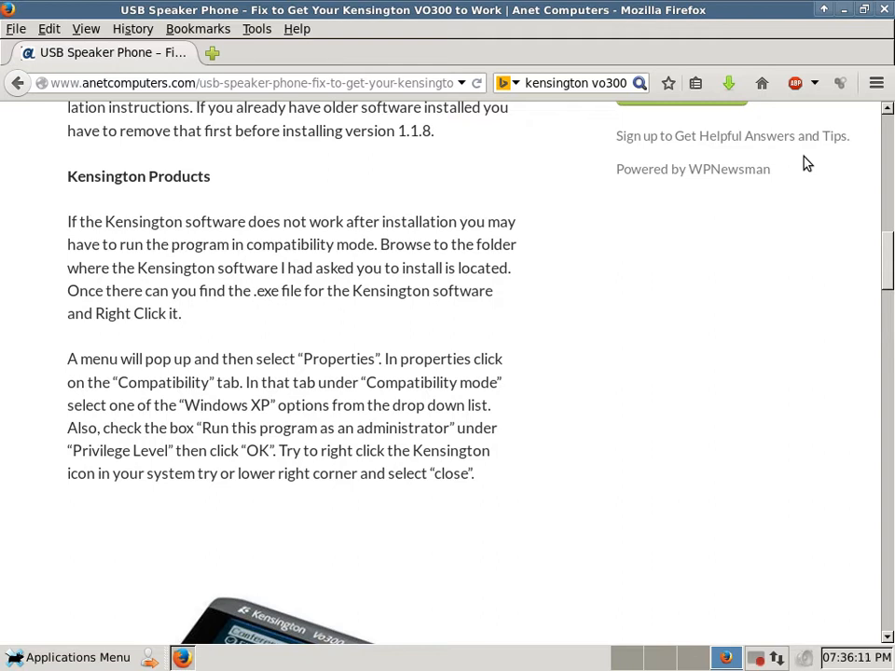
scroll(down, 3)
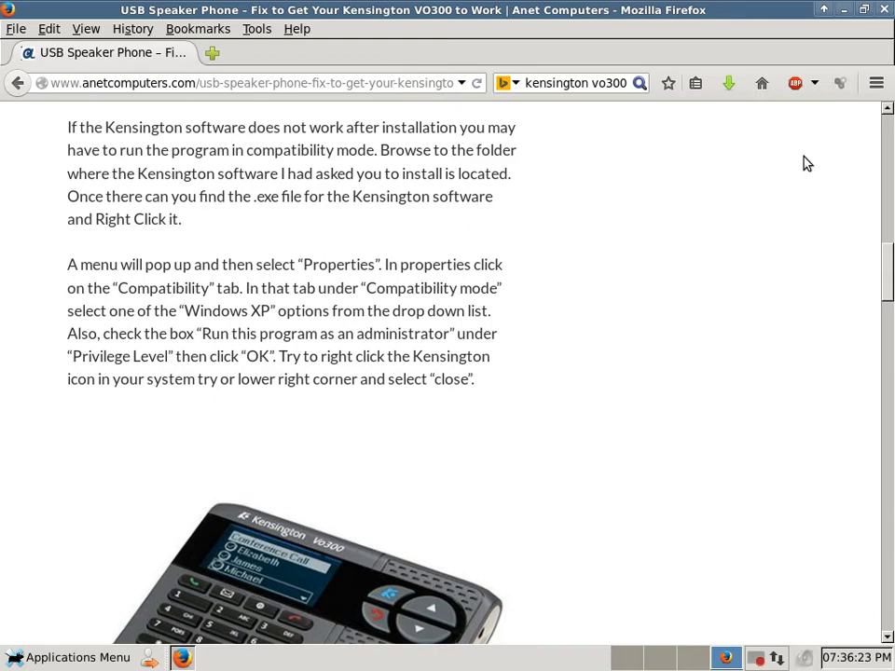
scroll(down, 3)
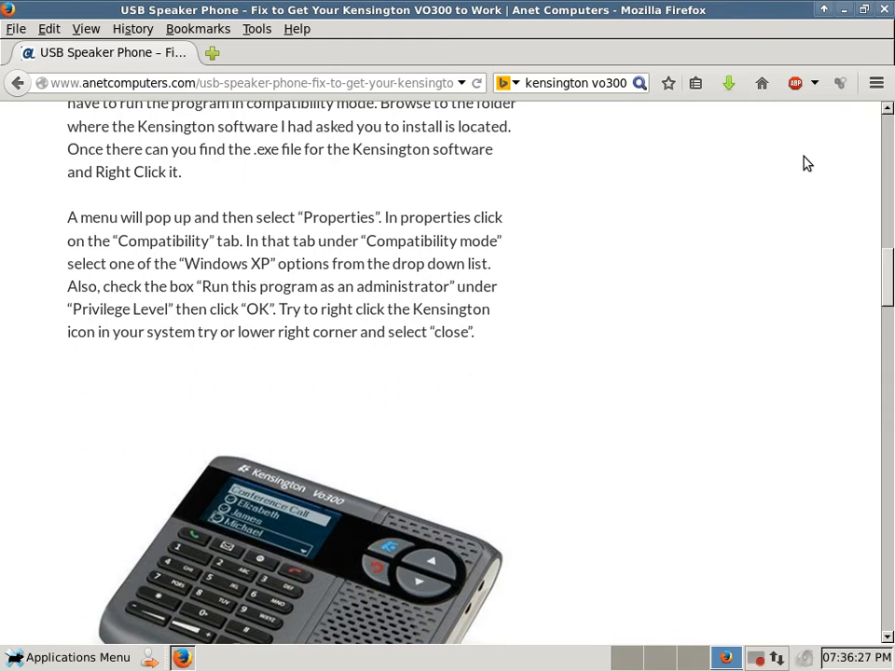
scroll(down, 3)
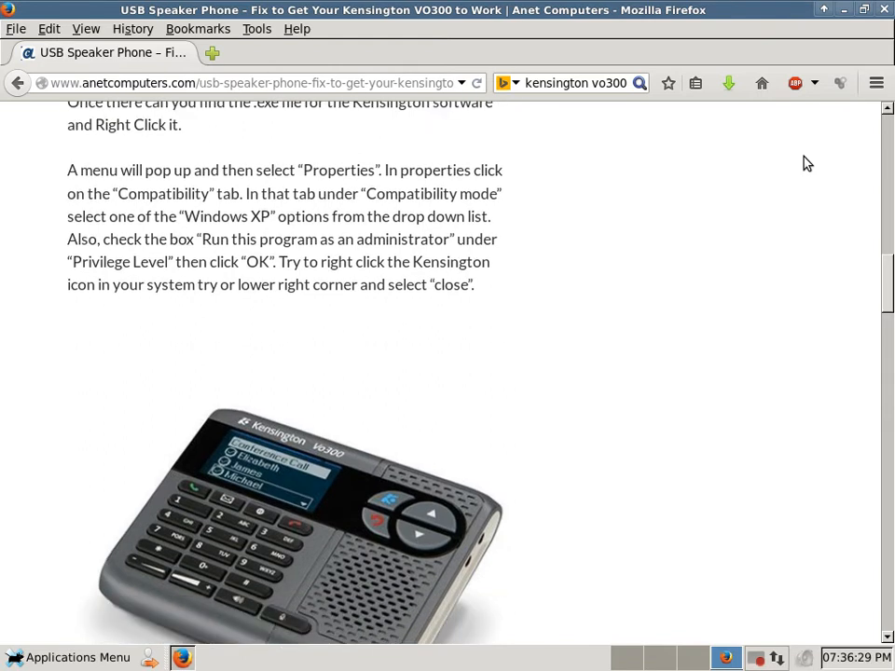
scroll(down, 3)
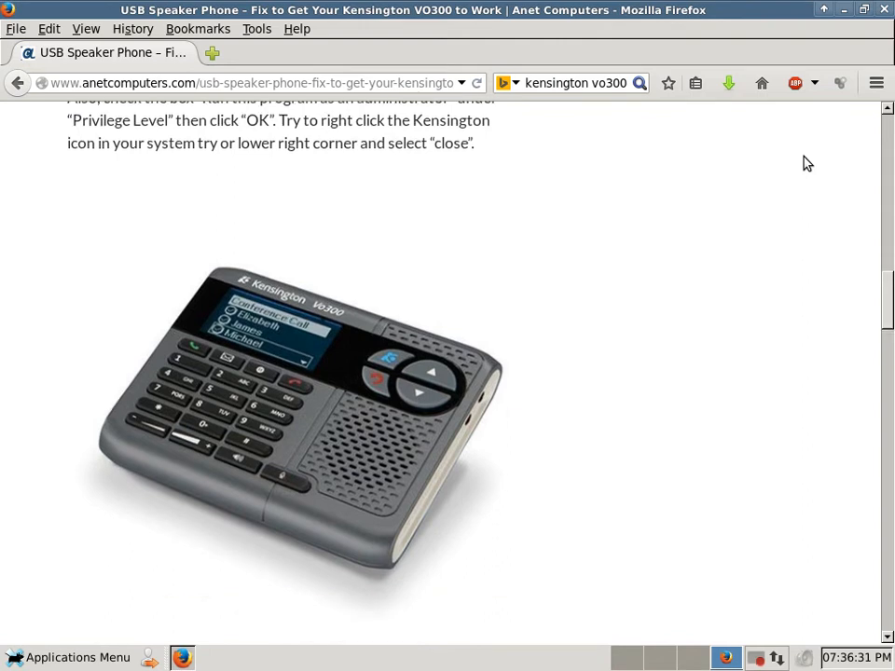
scroll(down, 3)
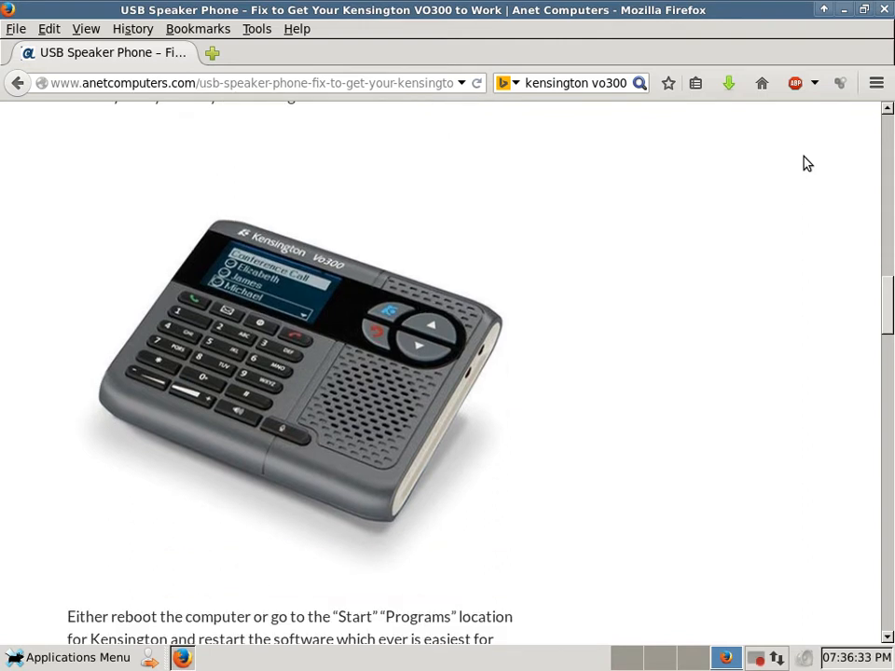
scroll(down, 3)
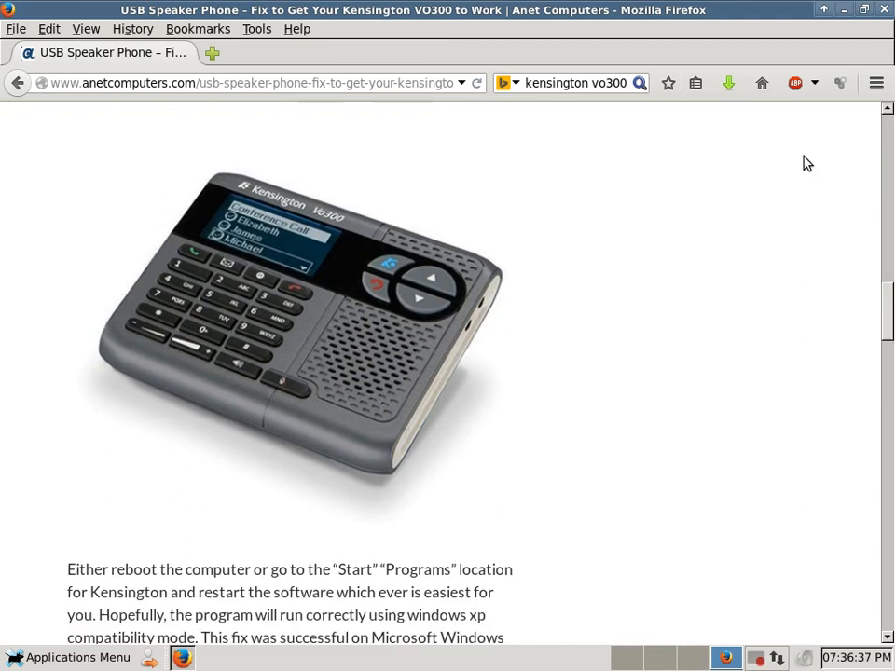
scroll(down, 3)
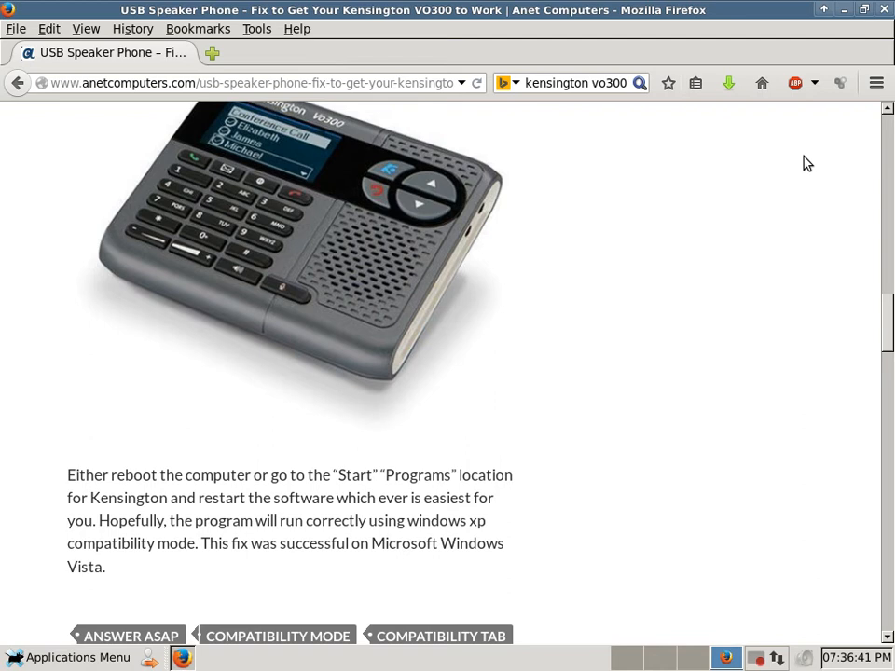
scroll(down, 3)
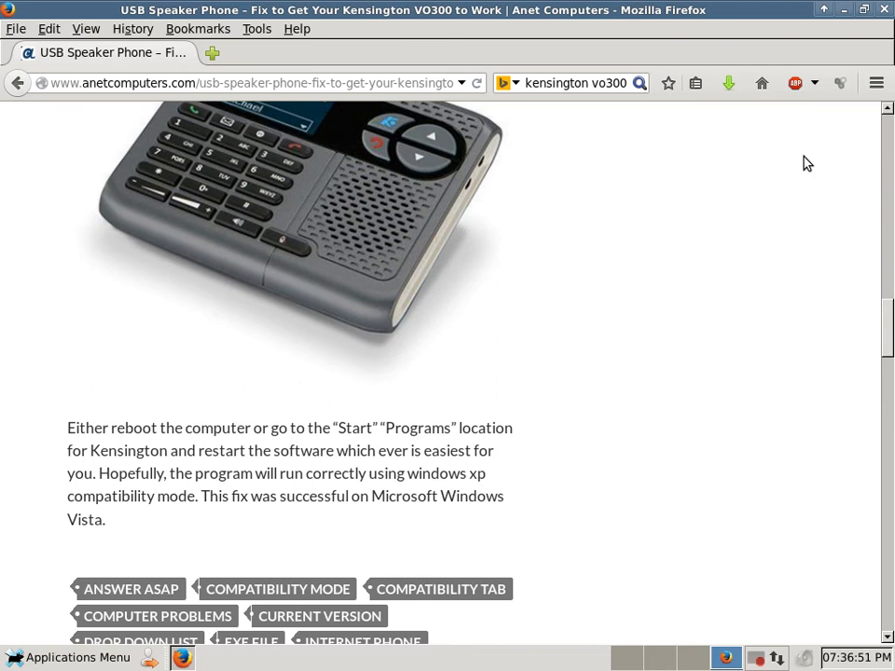
scroll(down, 3)
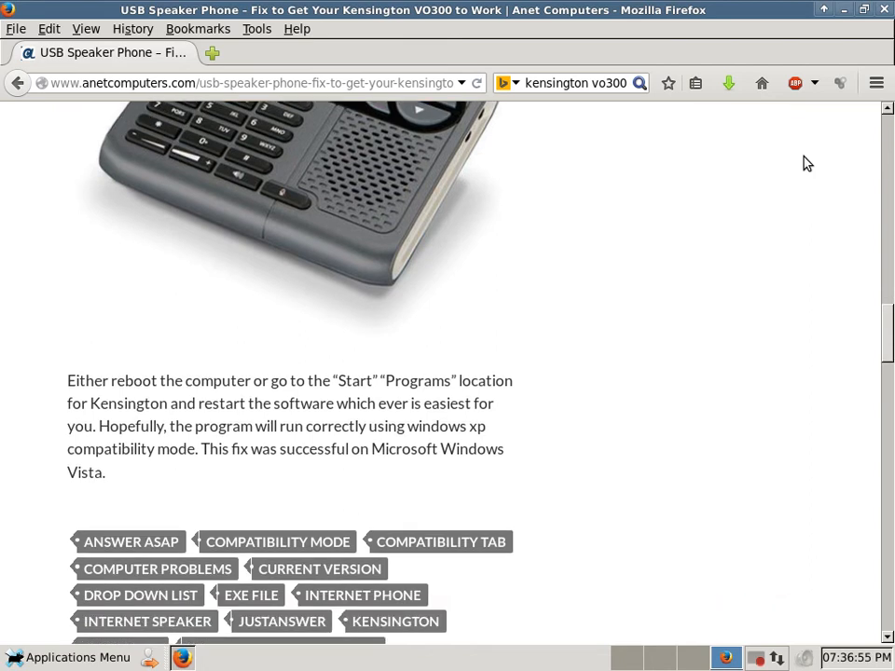
scroll(down, 3)
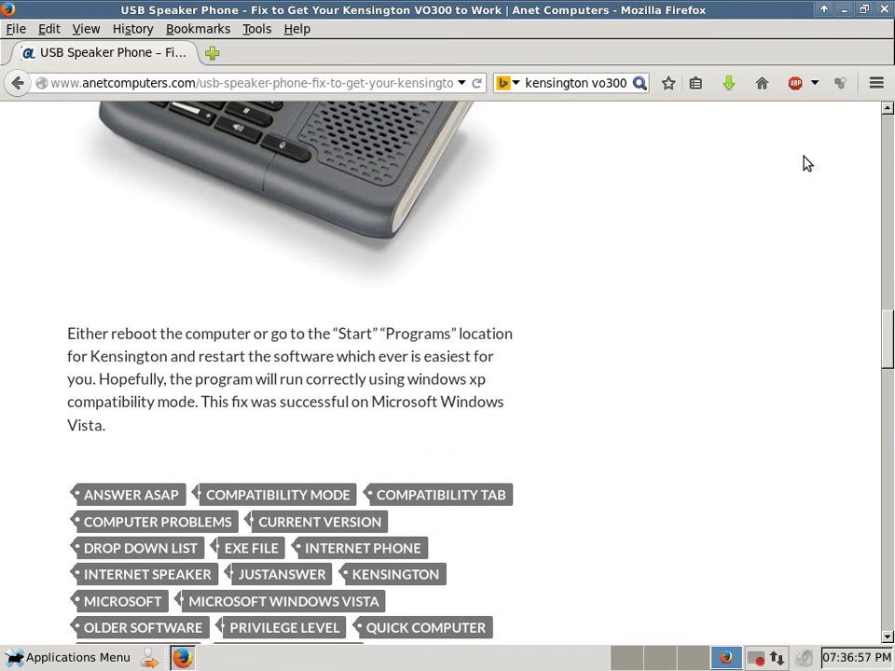